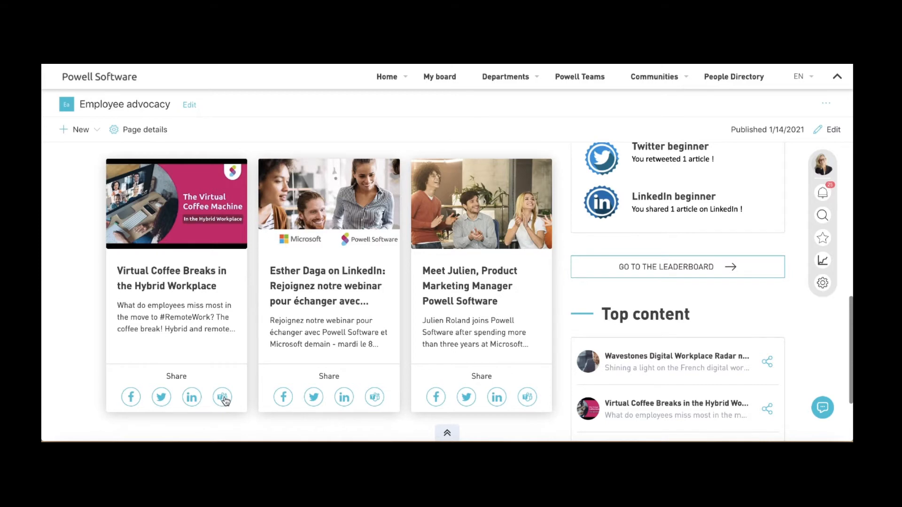
Share the Virtual Coffee Breaks article to Project Powell 365's Project planning channel with message '! Check it out'.
click(223, 396)
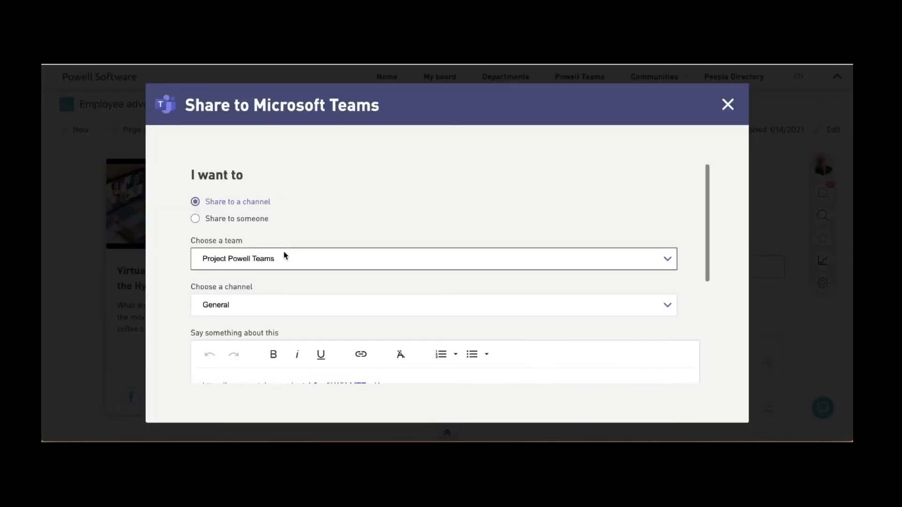
click(433, 259)
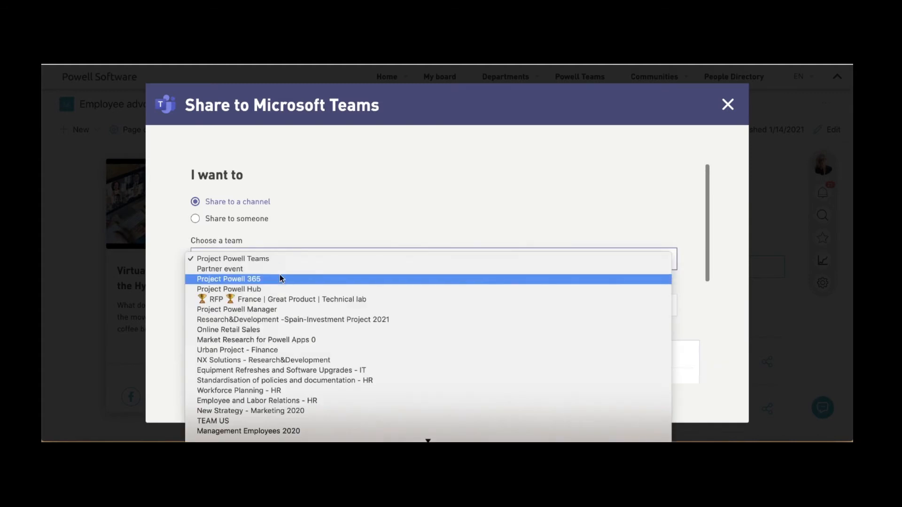
click(229, 279)
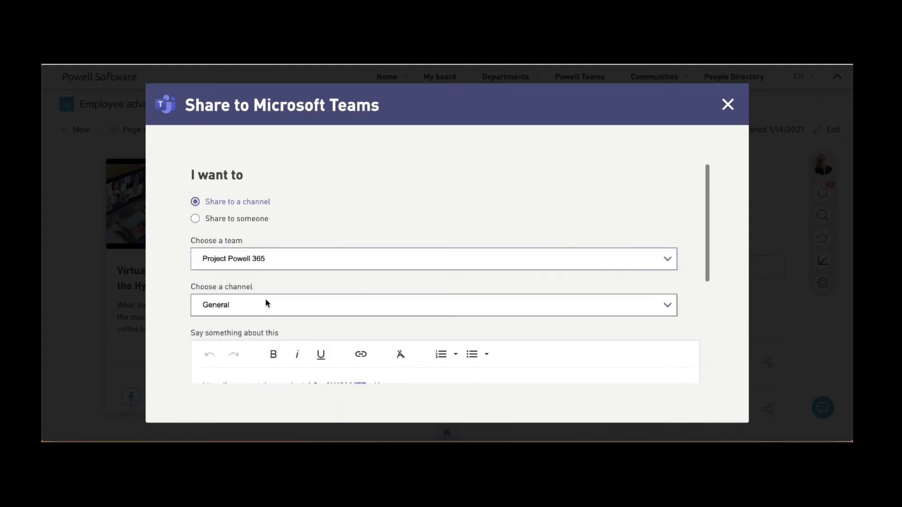
click(433, 305)
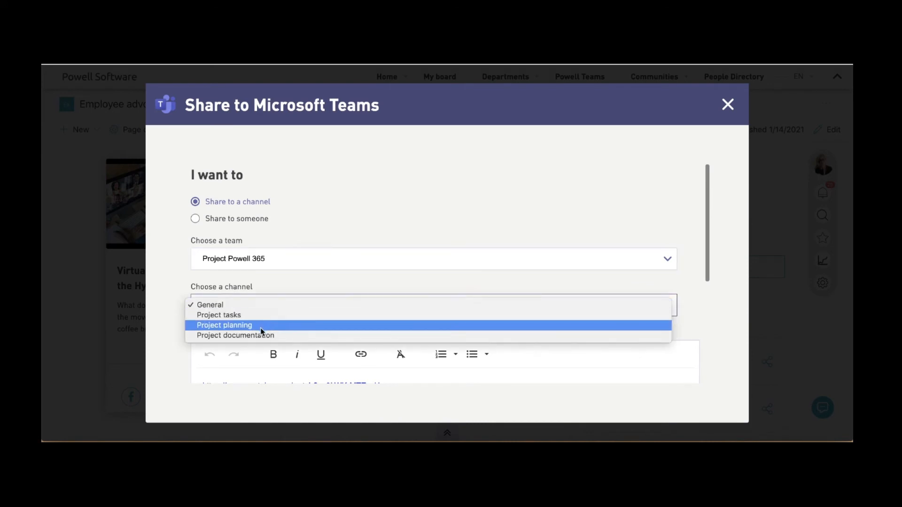
click(224, 325)
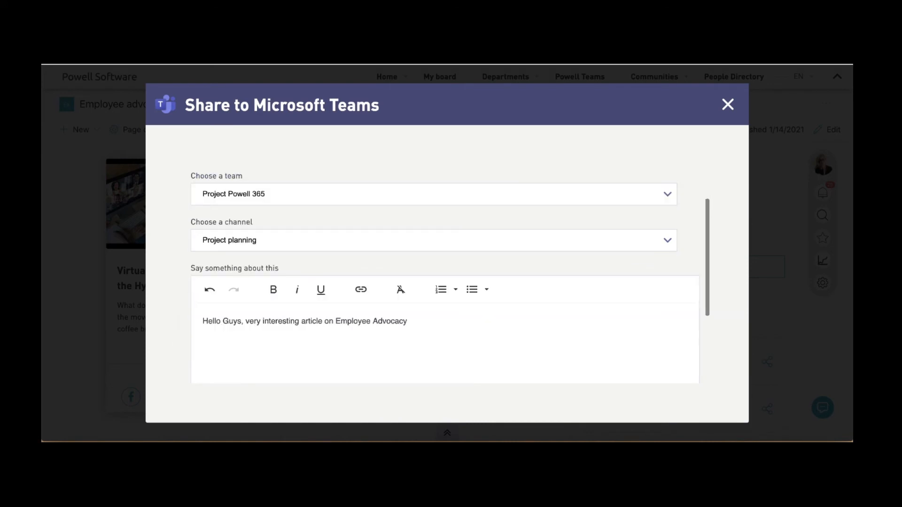
text(! Che)
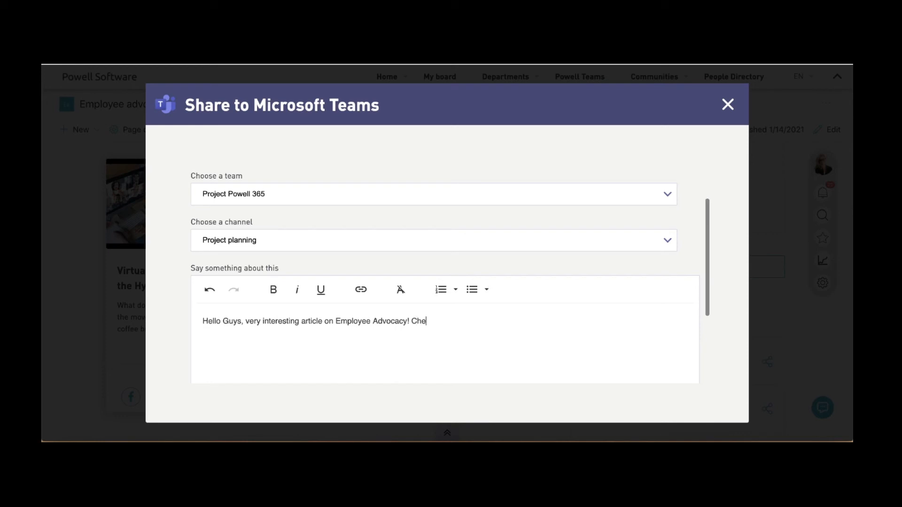
text(ck it out)
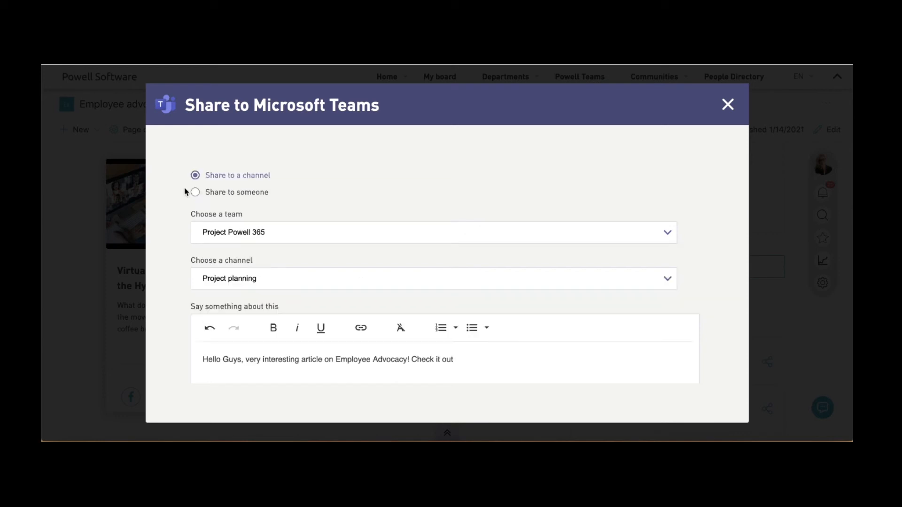
Share privately with DEMO - Jim Sand, writing 'Hi Jim! Check this article'.
click(195, 192)
text(Demo)
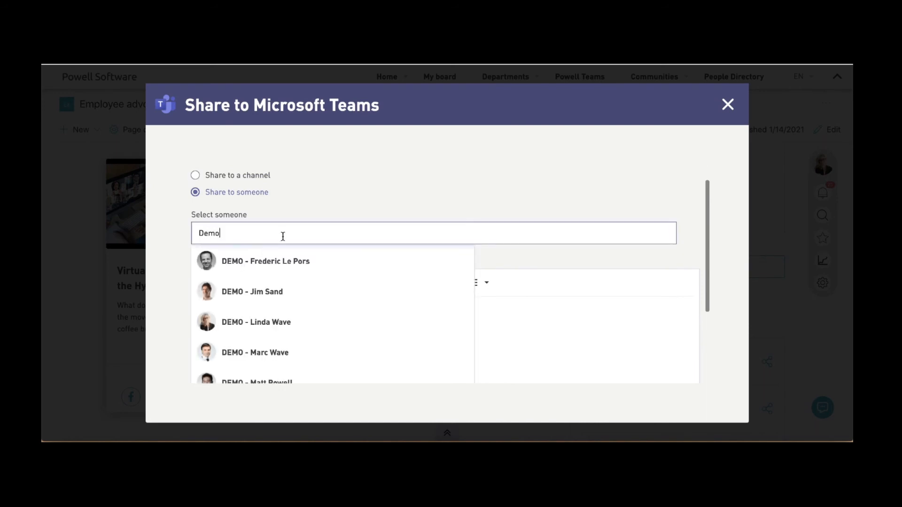
click(252, 292)
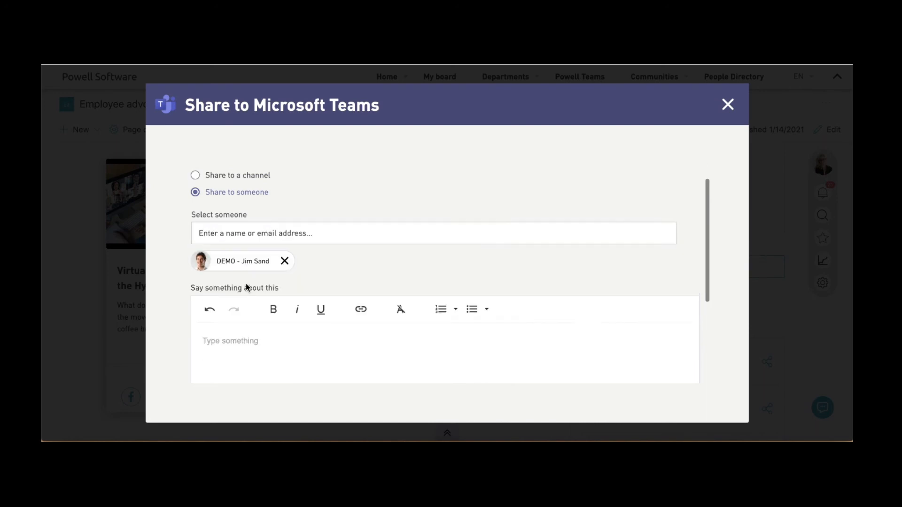
text(Hi Jim! Check this article)
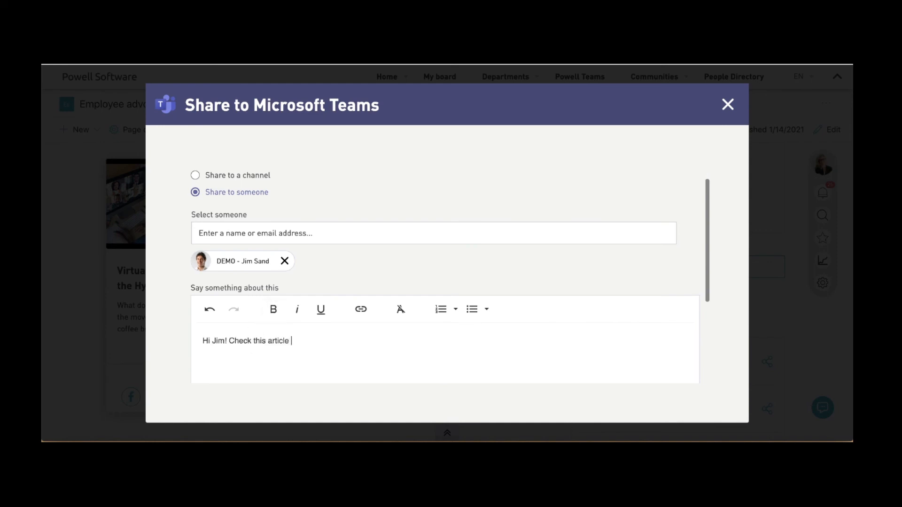